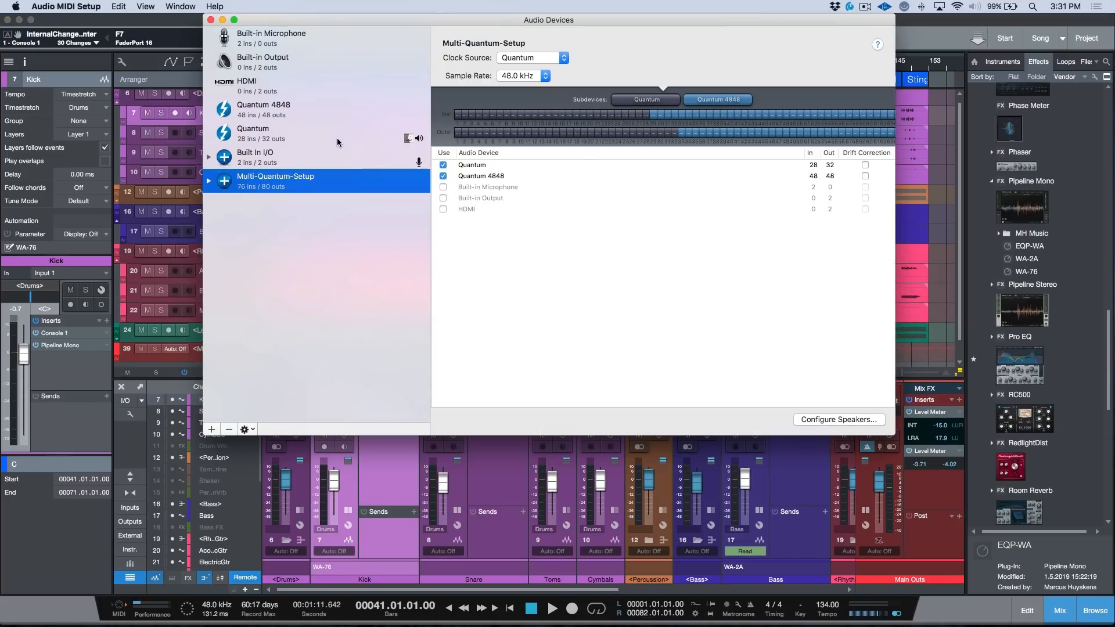
mouse_move(337, 151)
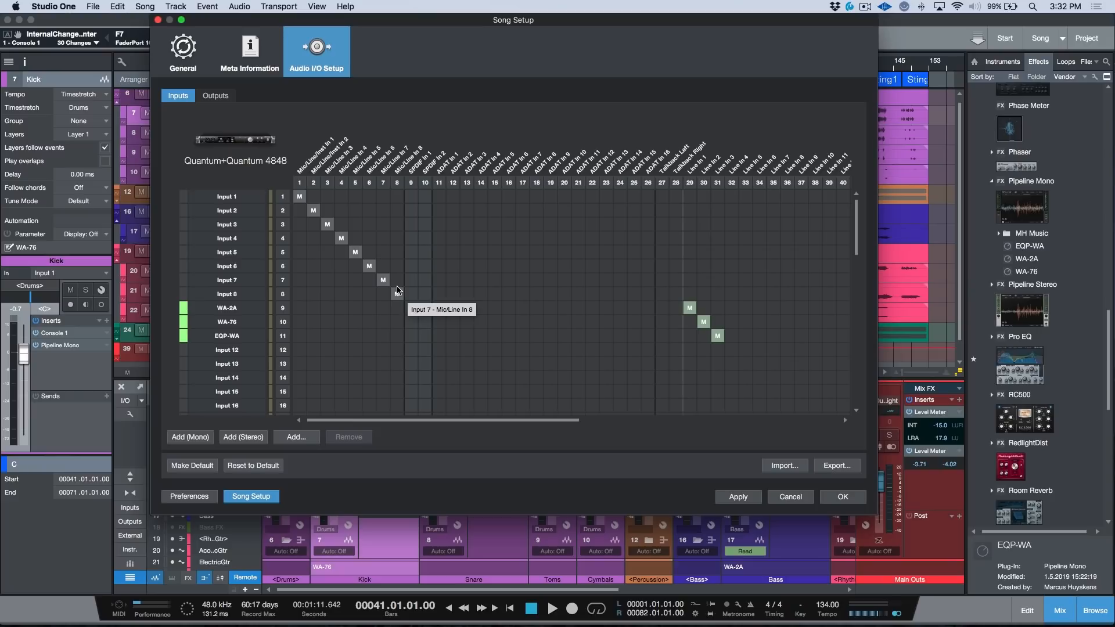
mouse_move(392, 288)
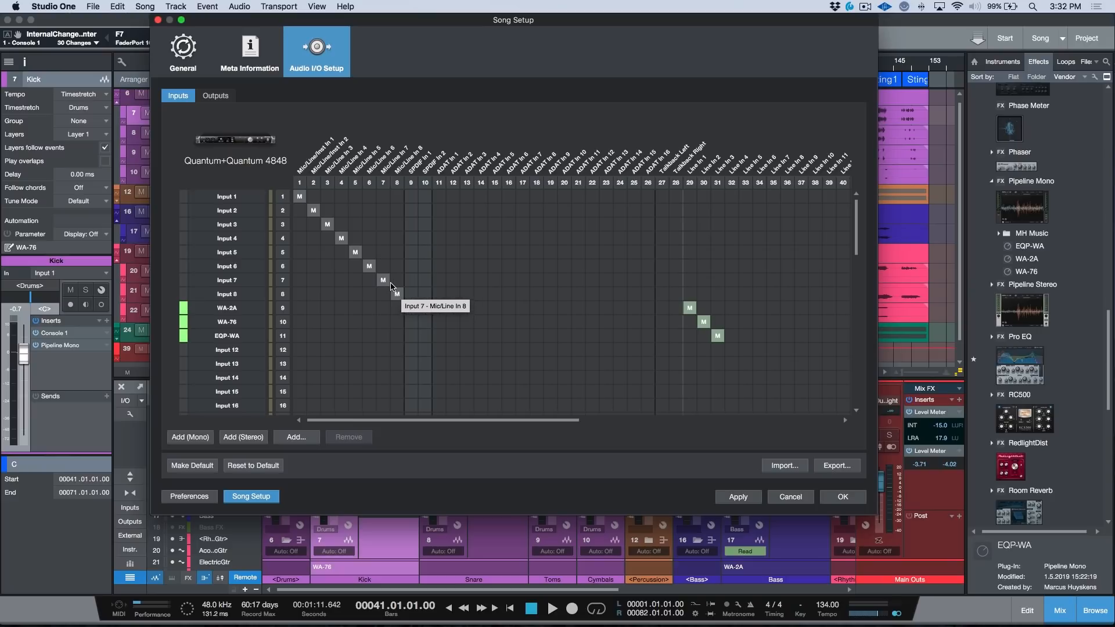
mouse_move(316, 330)
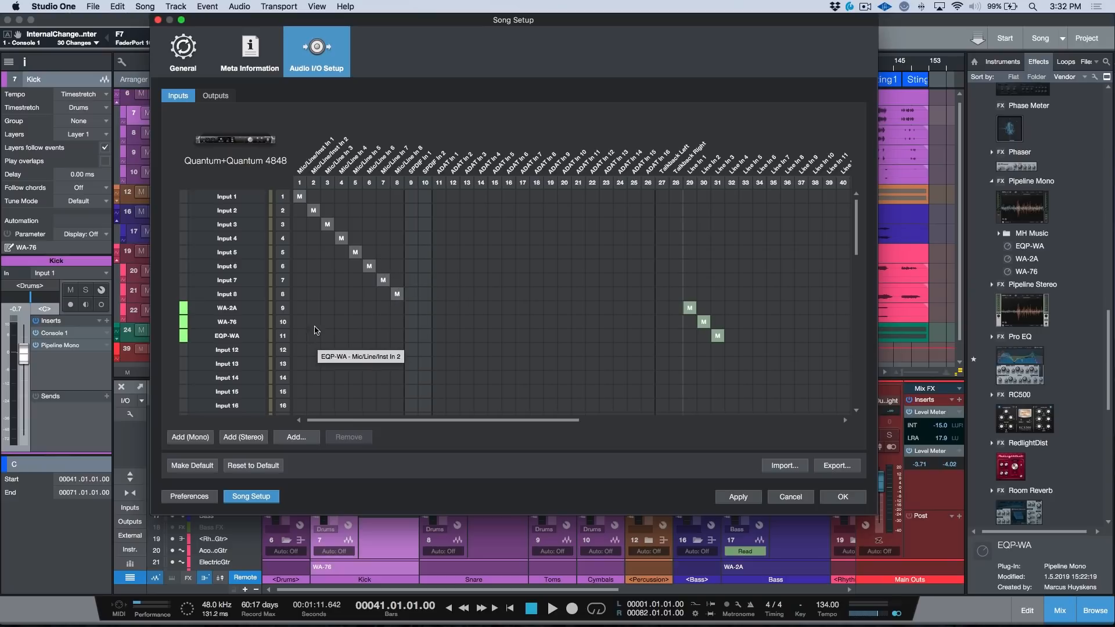
mouse_move(256, 311)
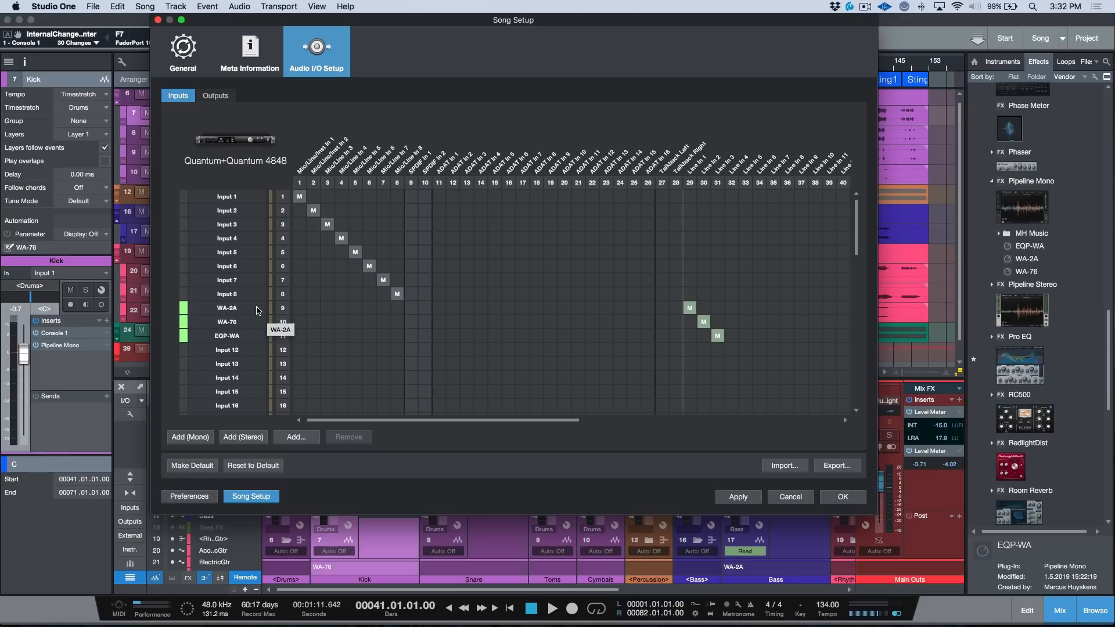
mouse_move(250, 338)
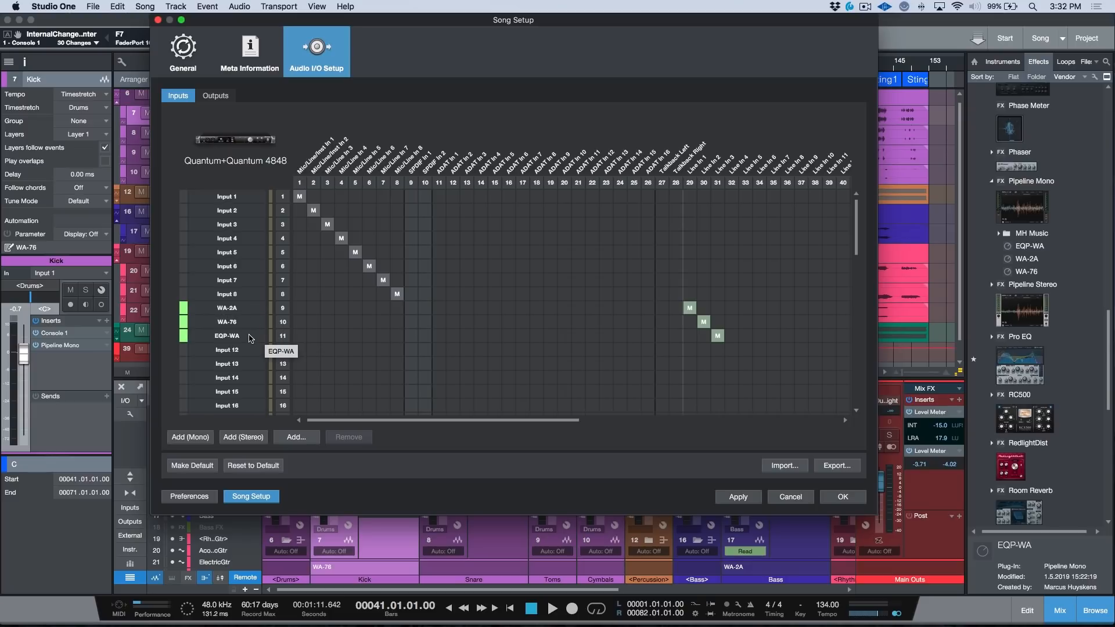
mouse_move(246, 156)
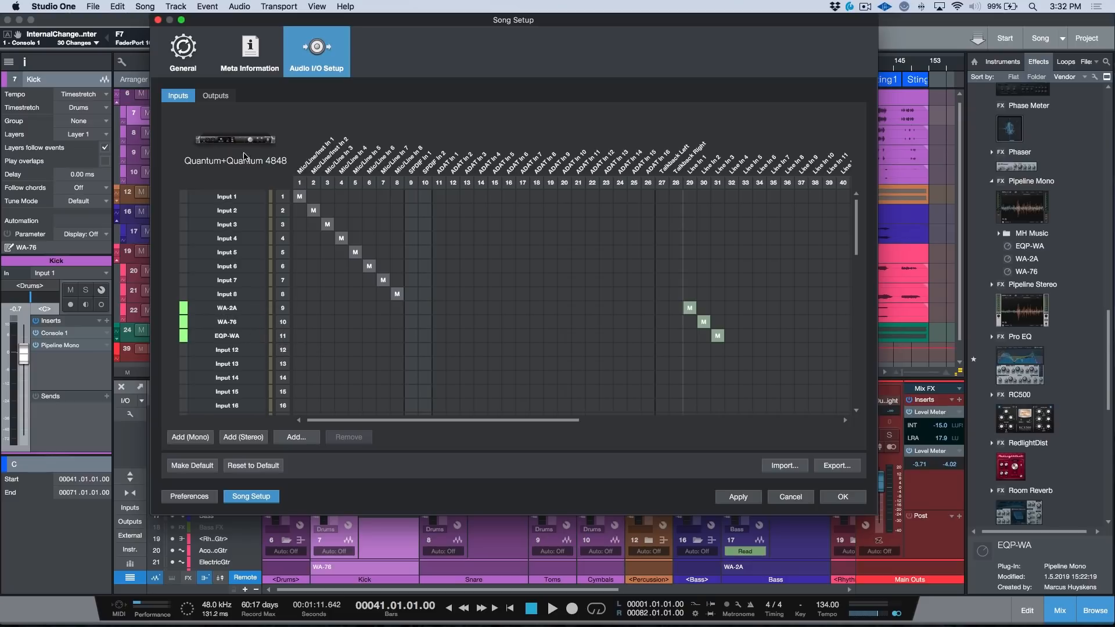
Show the Outputs tab listing WA-2A, WA-76 and EQP-WA outputs.
click(215, 95)
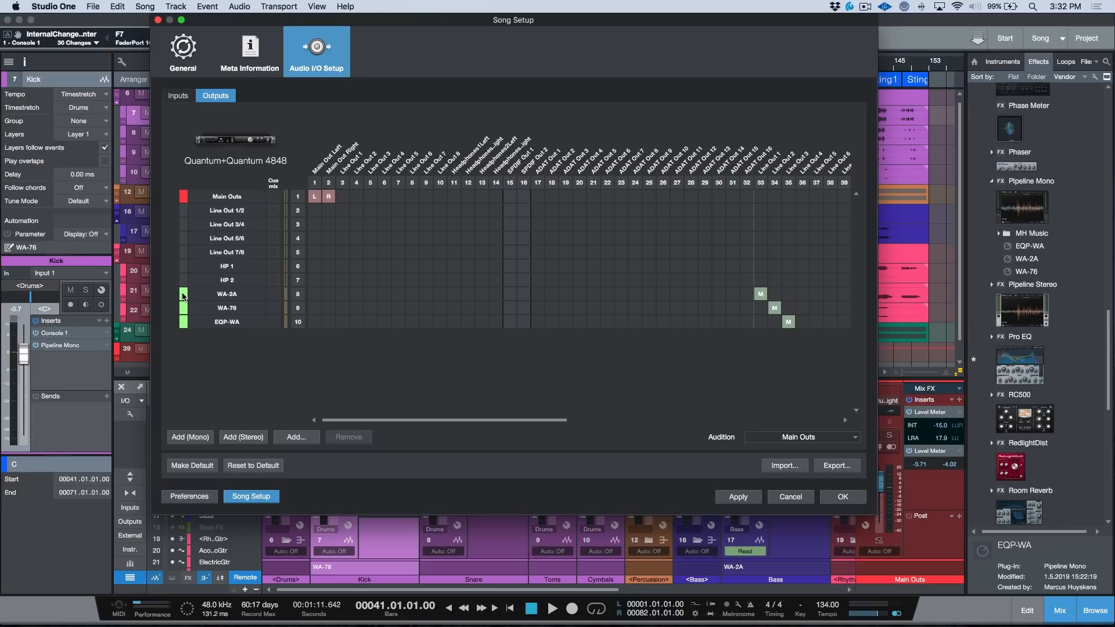
Export the I/O configuration as Multi-Quantum-Setup and close Song Setup.
click(835, 465)
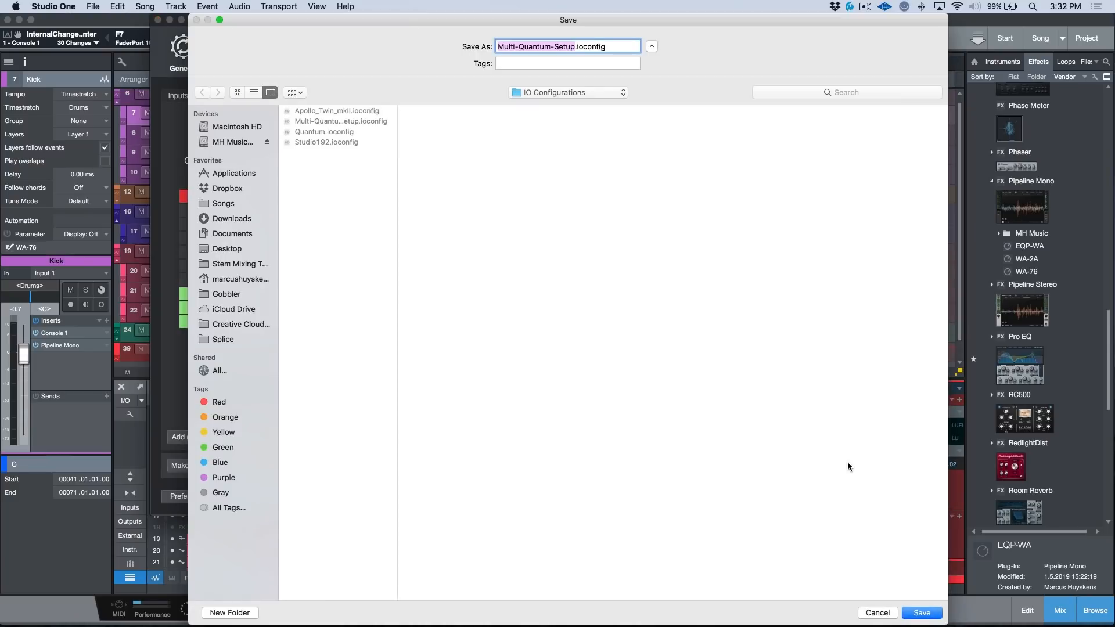
mouse_move(841, 482)
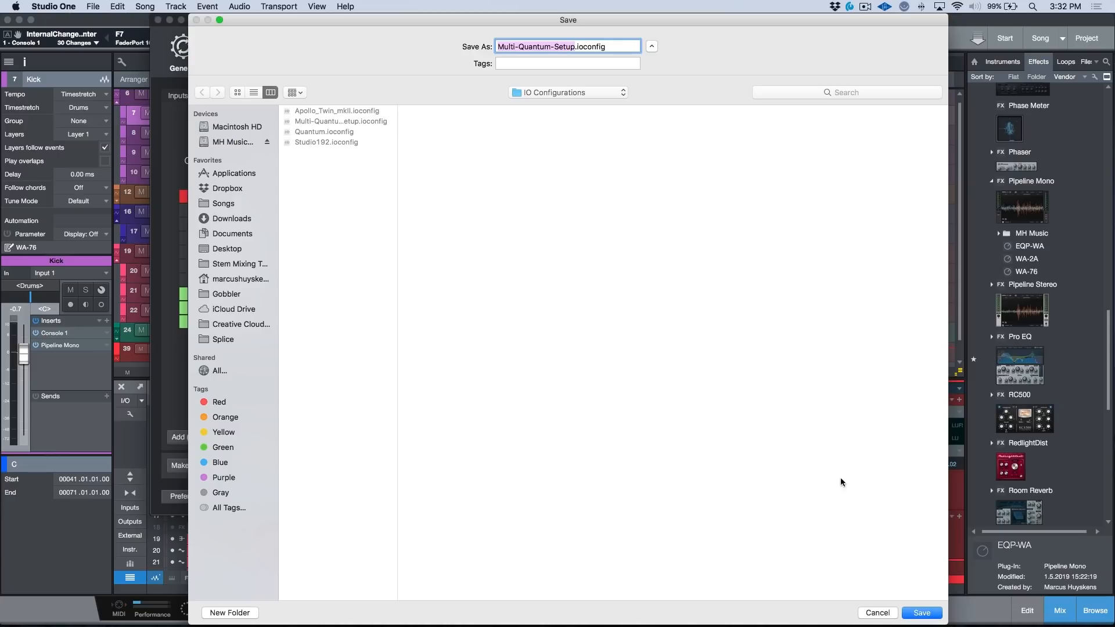
click(920, 613)
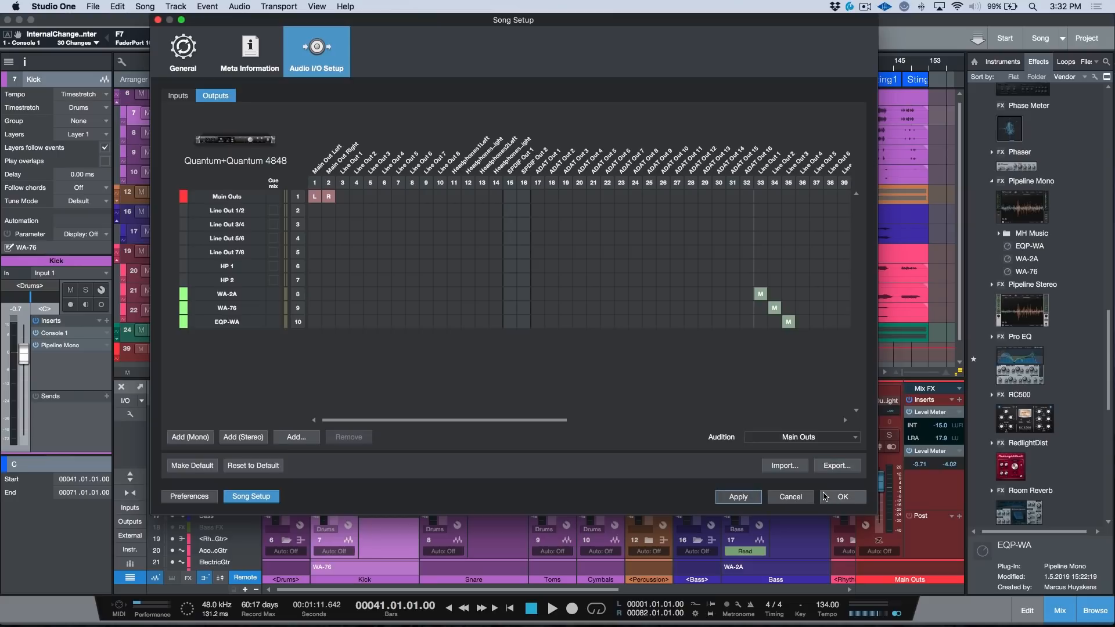
click(843, 496)
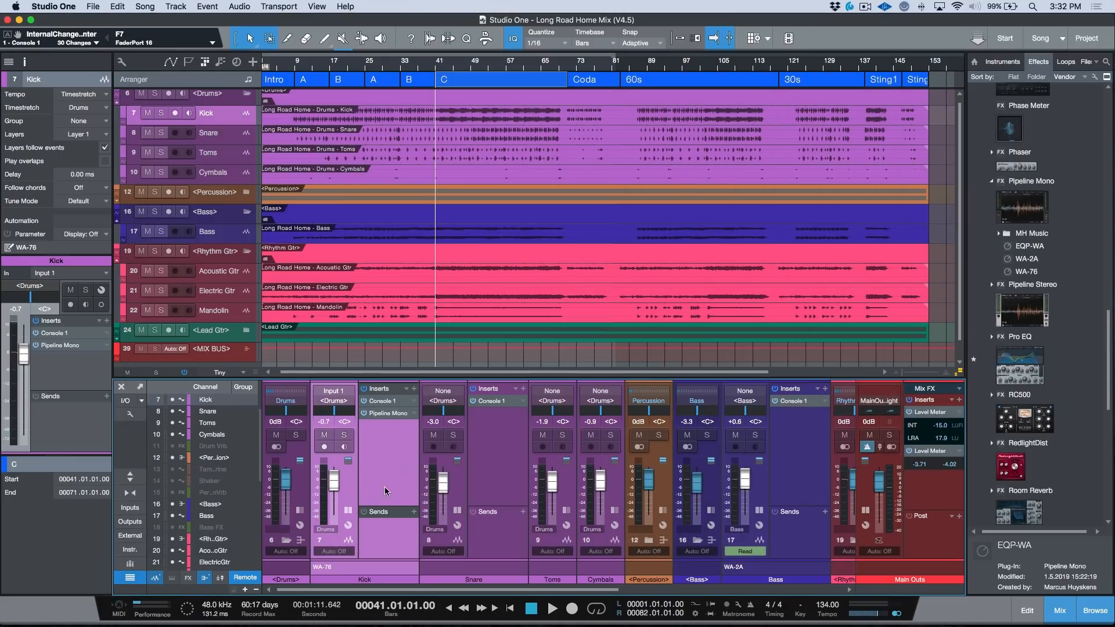
mouse_move(383, 464)
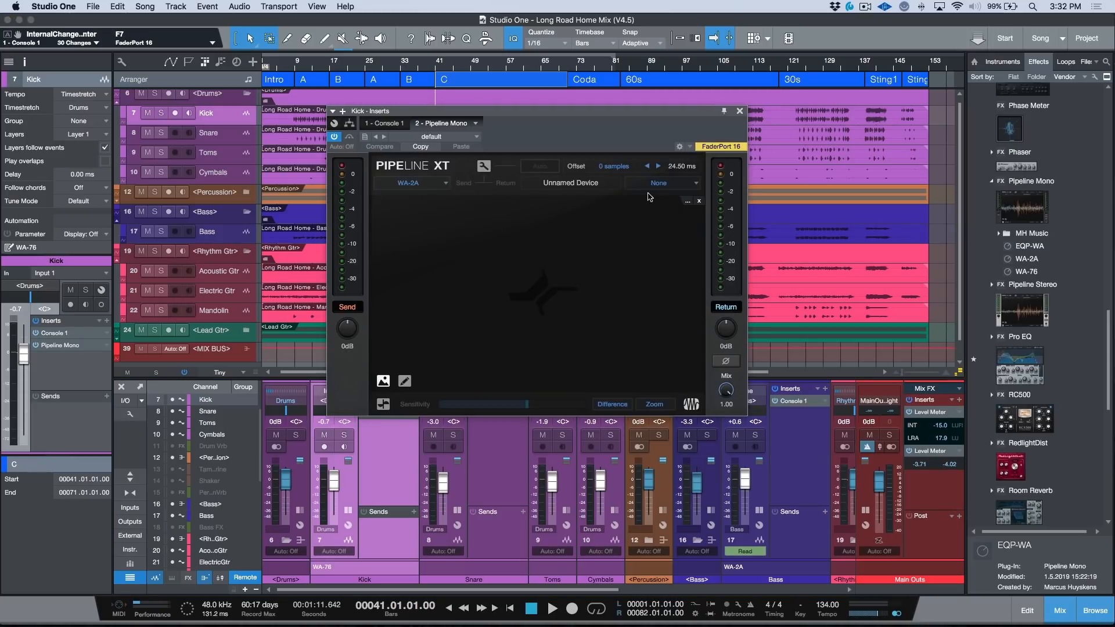
Set the Kick's Pipeline XT return to WA-2A and close its window.
click(658, 183)
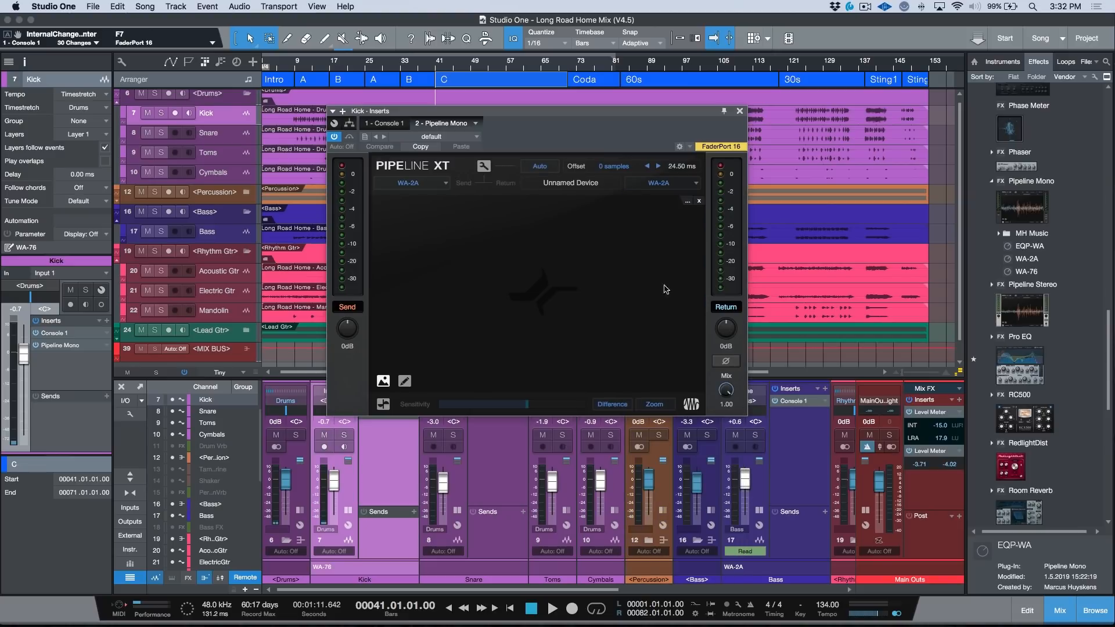
mouse_move(525, 256)
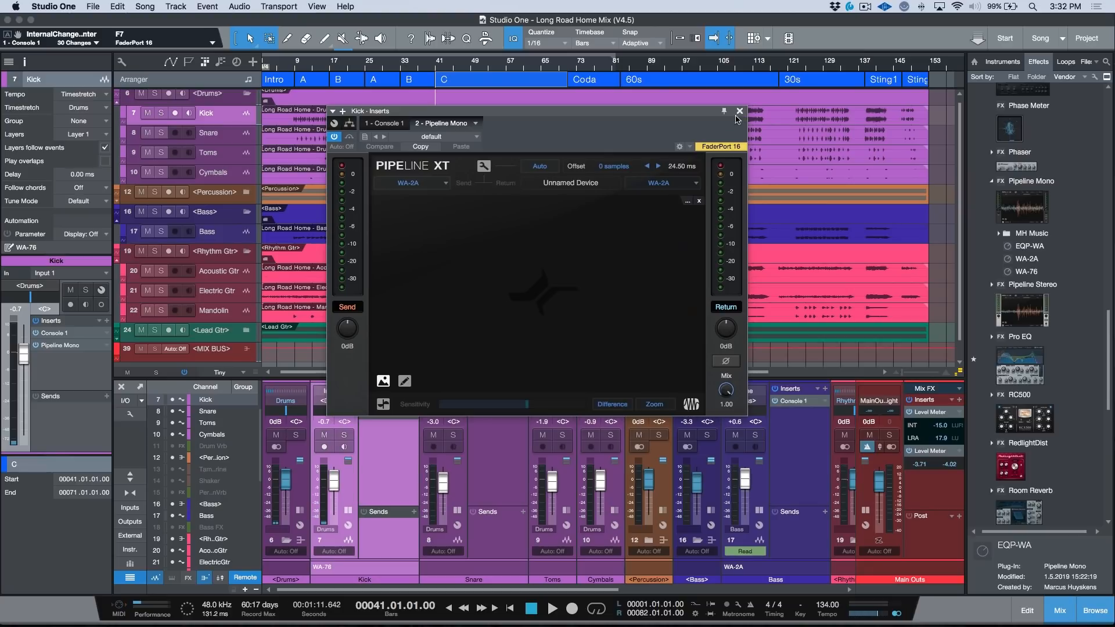
click(737, 111)
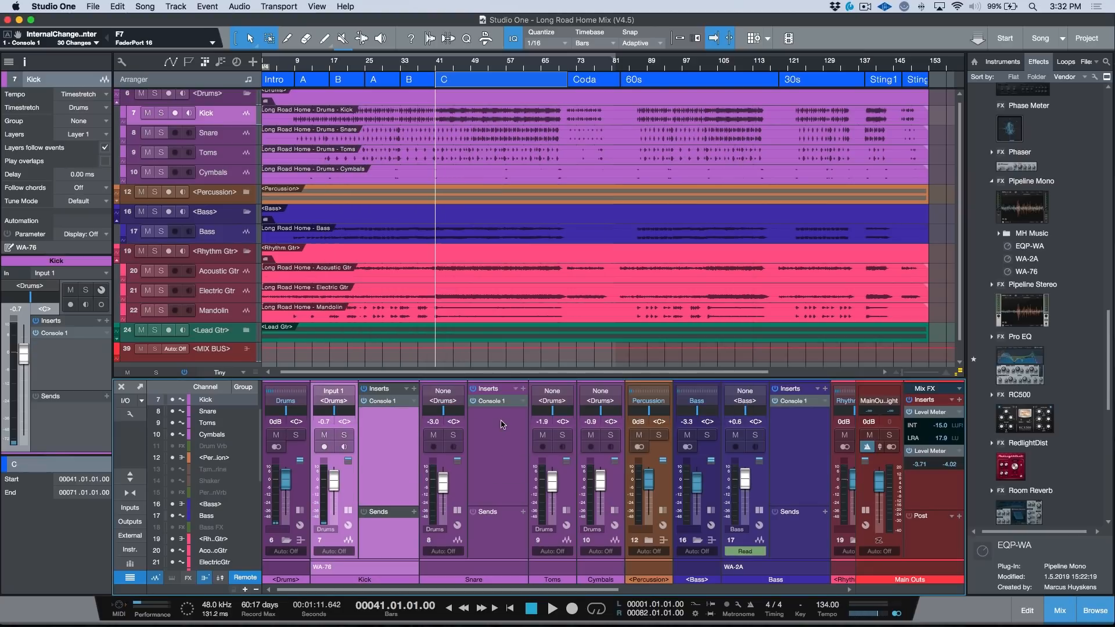
mouse_move(948, 174)
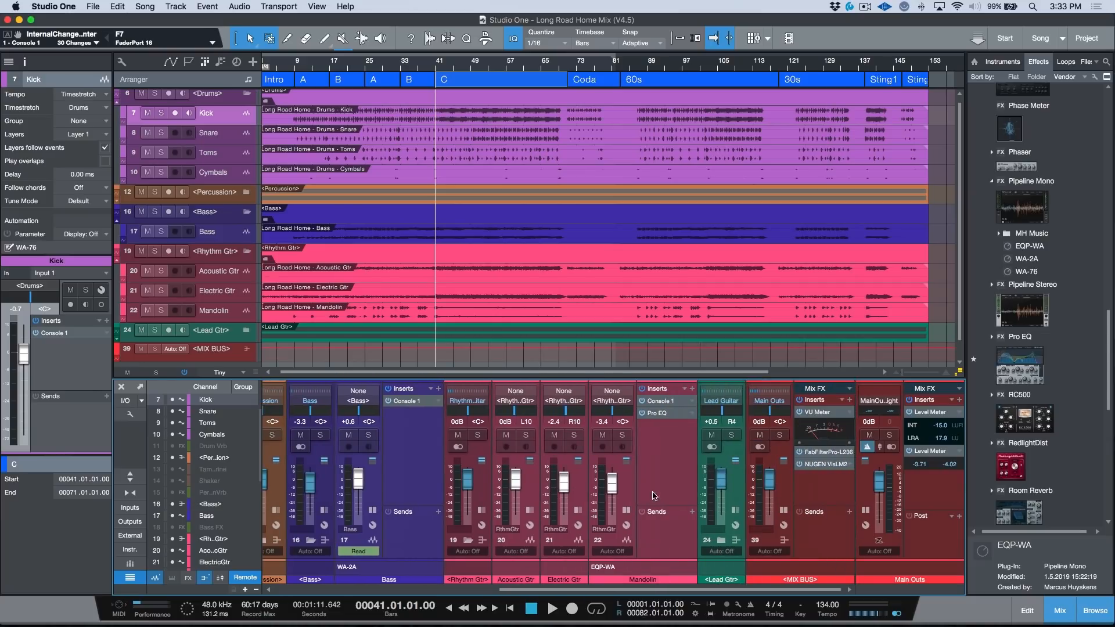
mouse_move(608, 576)
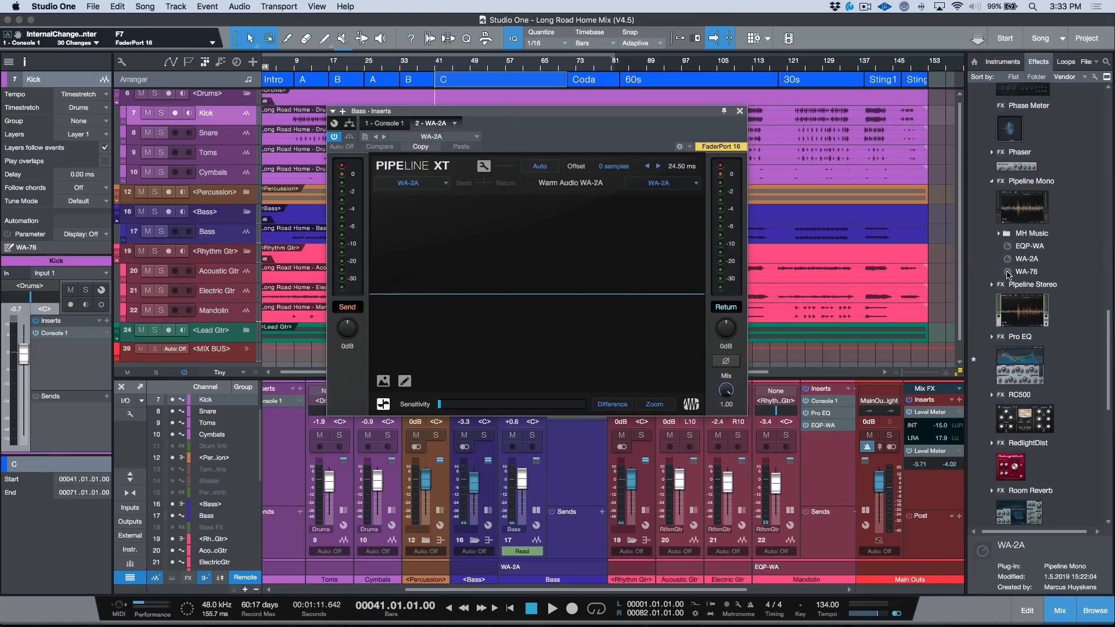
Insert the WA-76 Pipeline Mono preset on the Kick channel.
click(1027, 272)
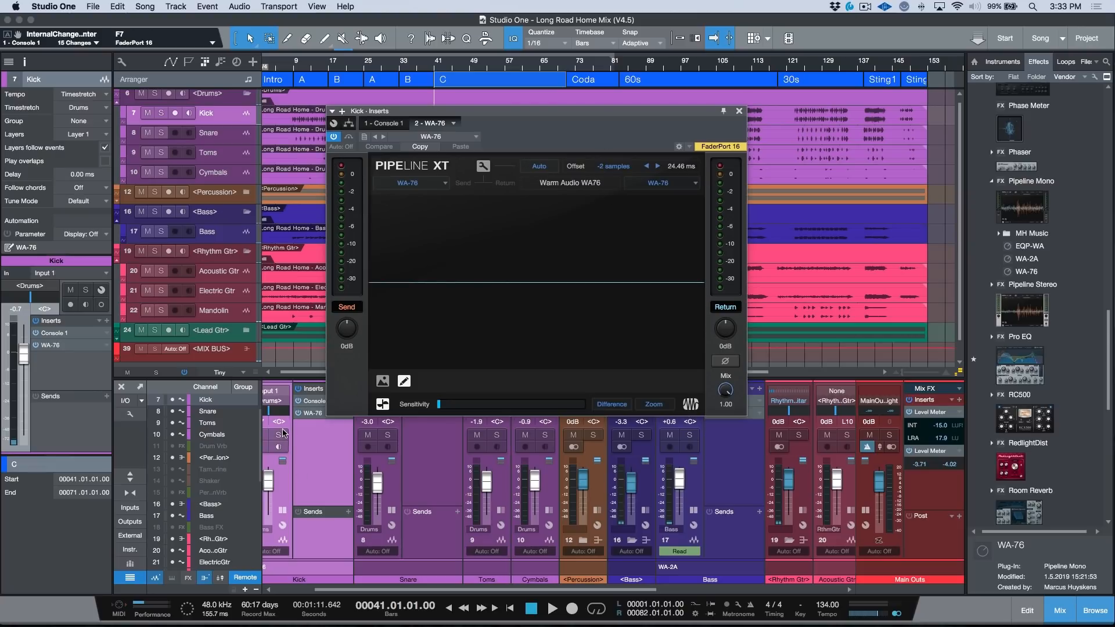
Solo the Kick, play it through the WA-76, then stop.
click(553, 609)
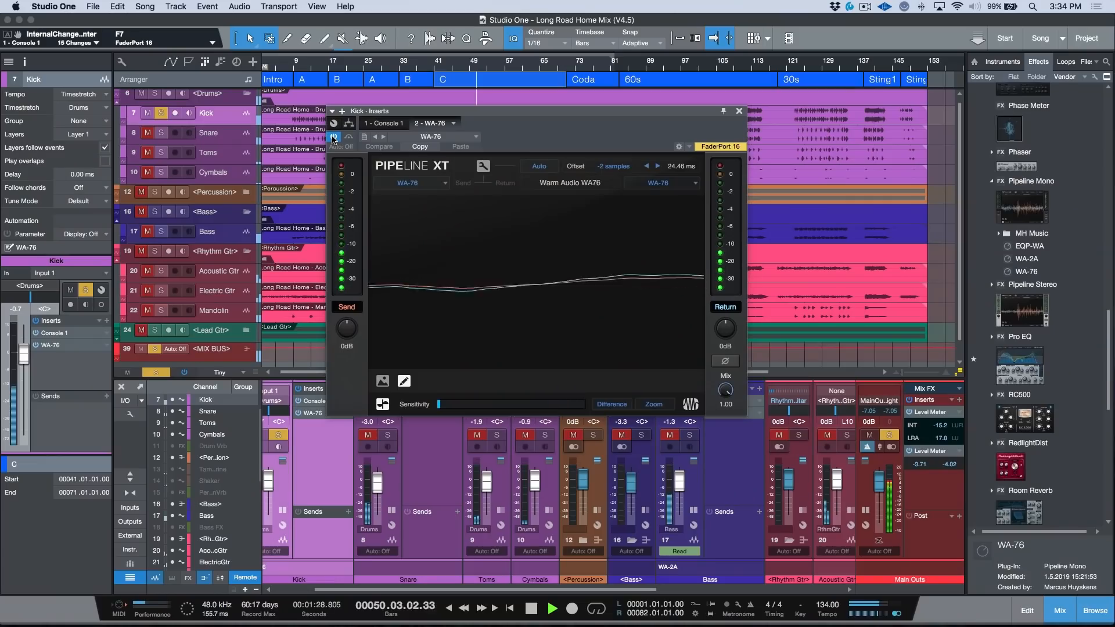
click(529, 609)
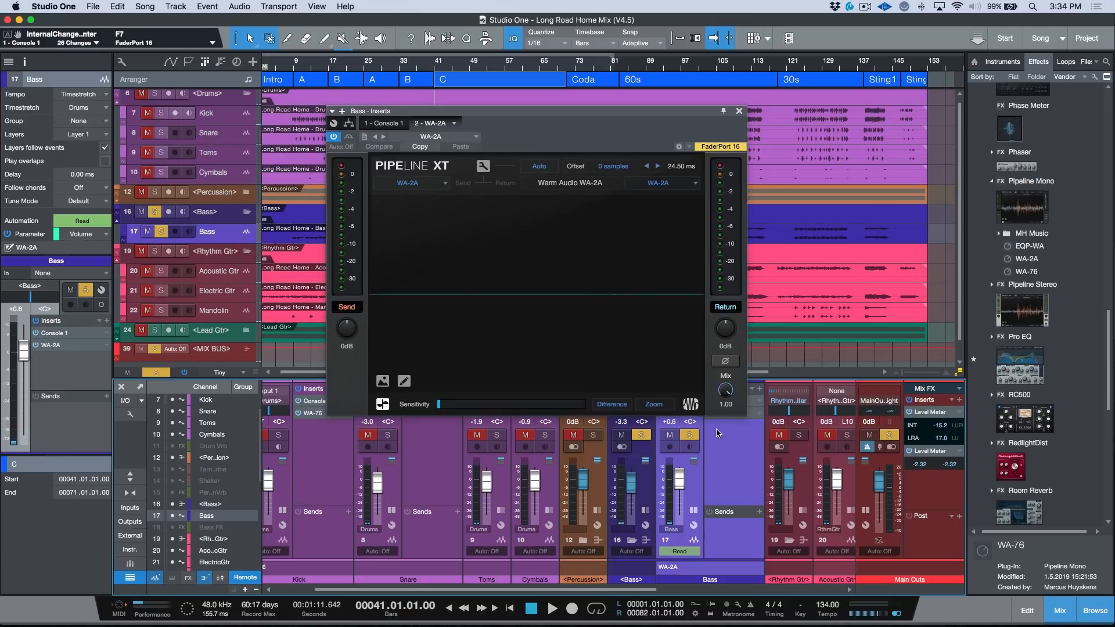
Play the soloed Bass through the WA-2A, stop, and open the Mandolin's EQP-WA insert.
click(552, 609)
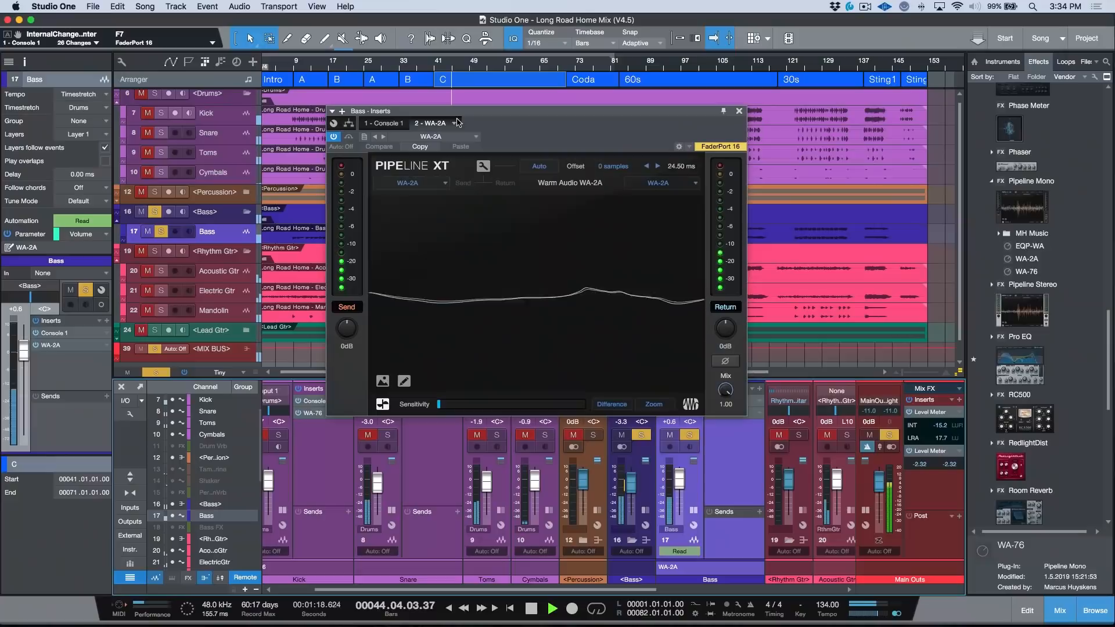
click(333, 137)
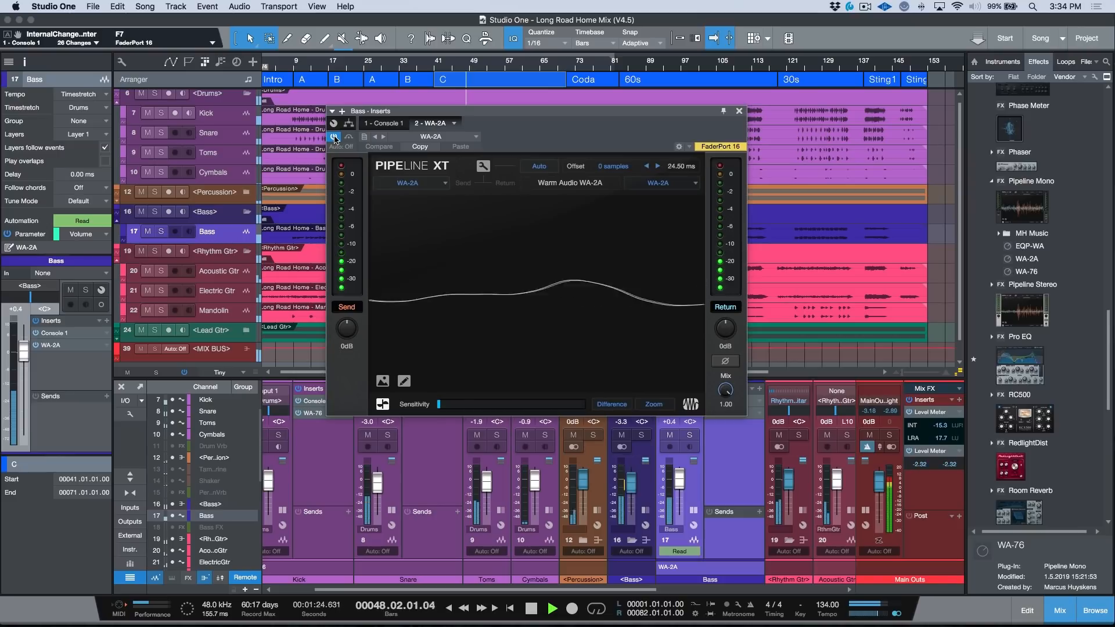
click(529, 609)
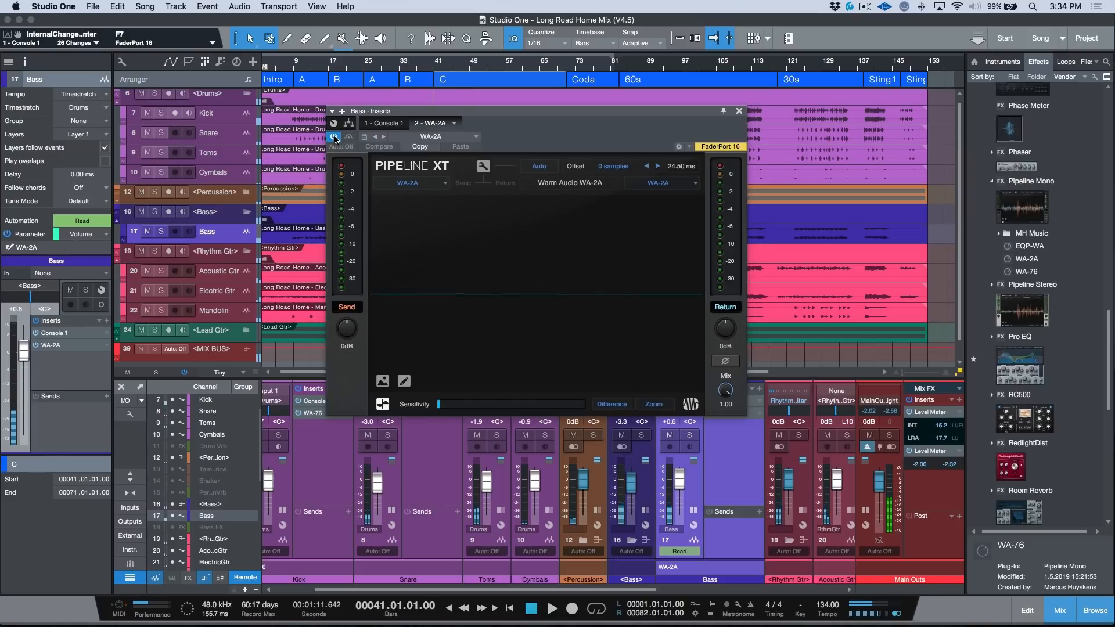
click(738, 111)
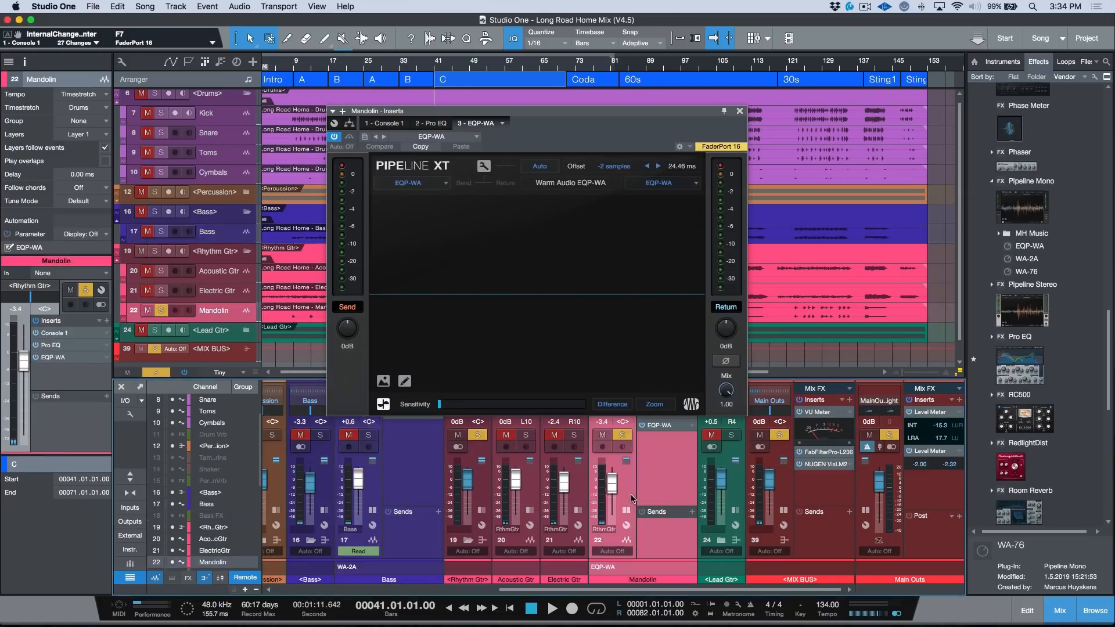
click(553, 609)
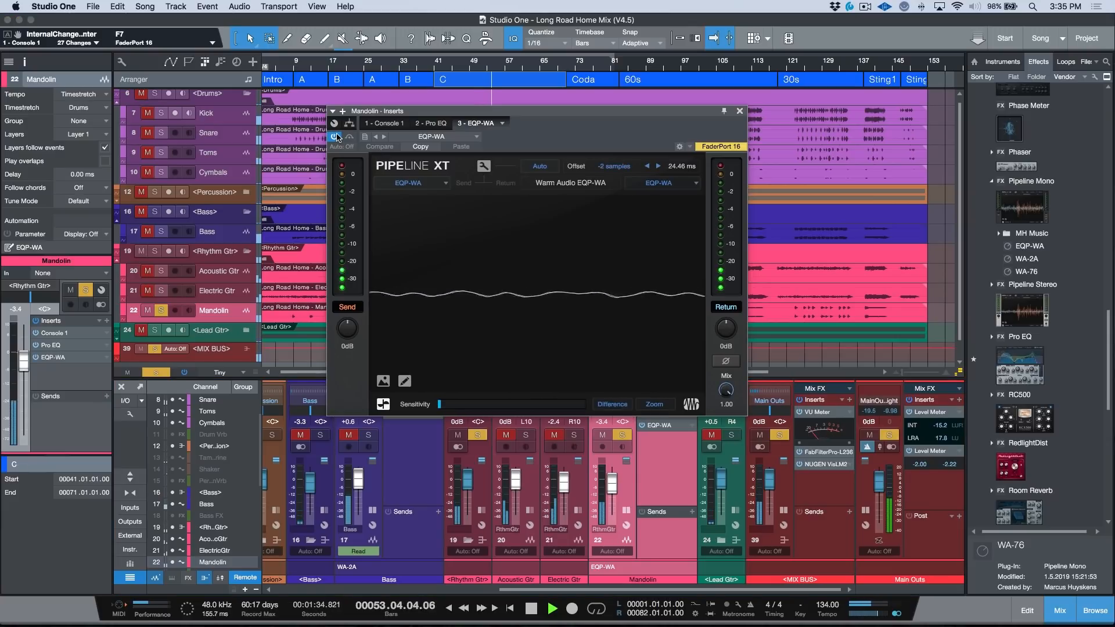
click(528, 609)
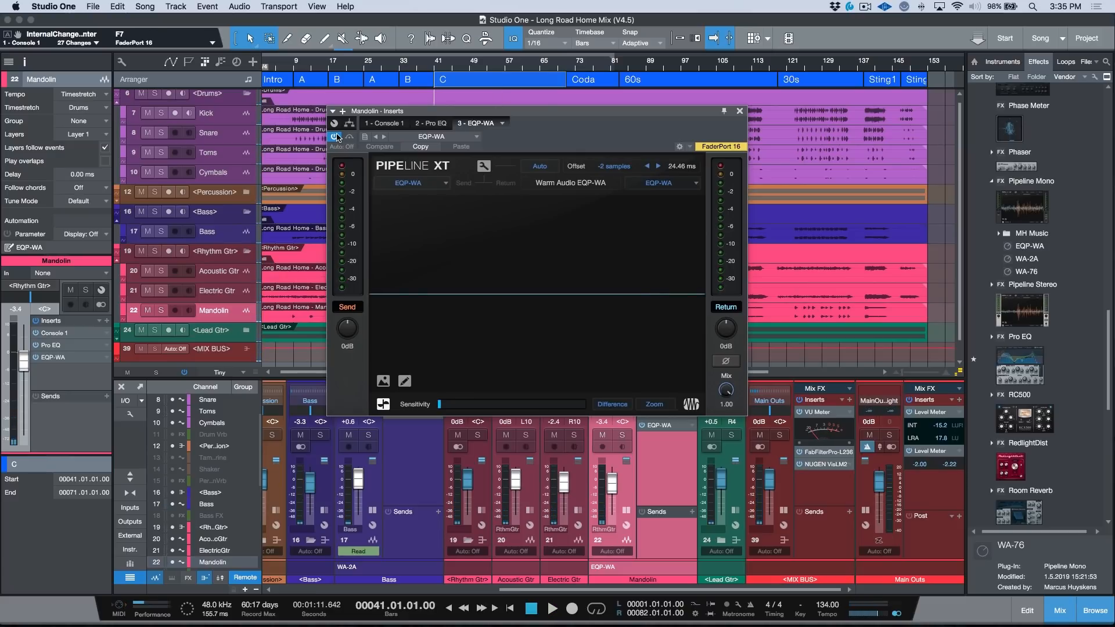
mouse_move(354, 149)
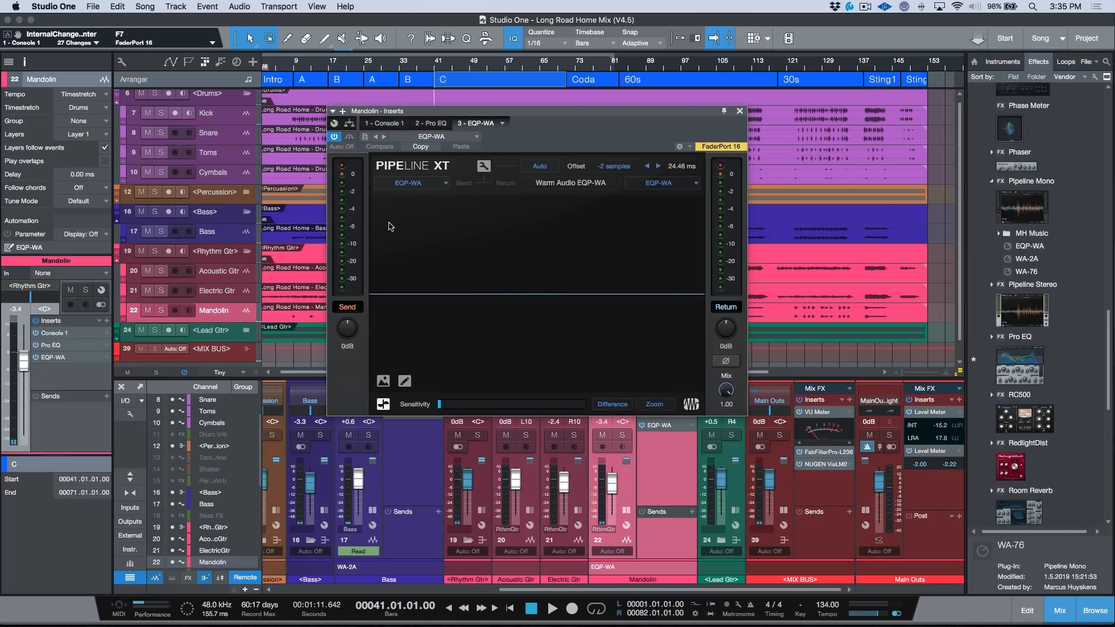
mouse_move(402, 307)
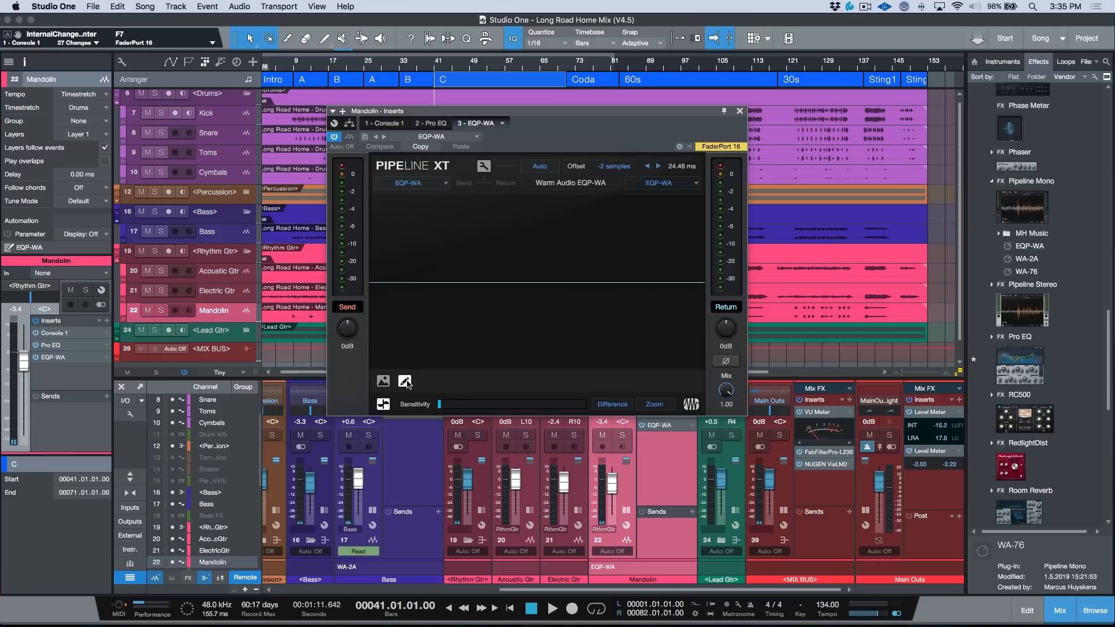
mouse_move(430, 382)
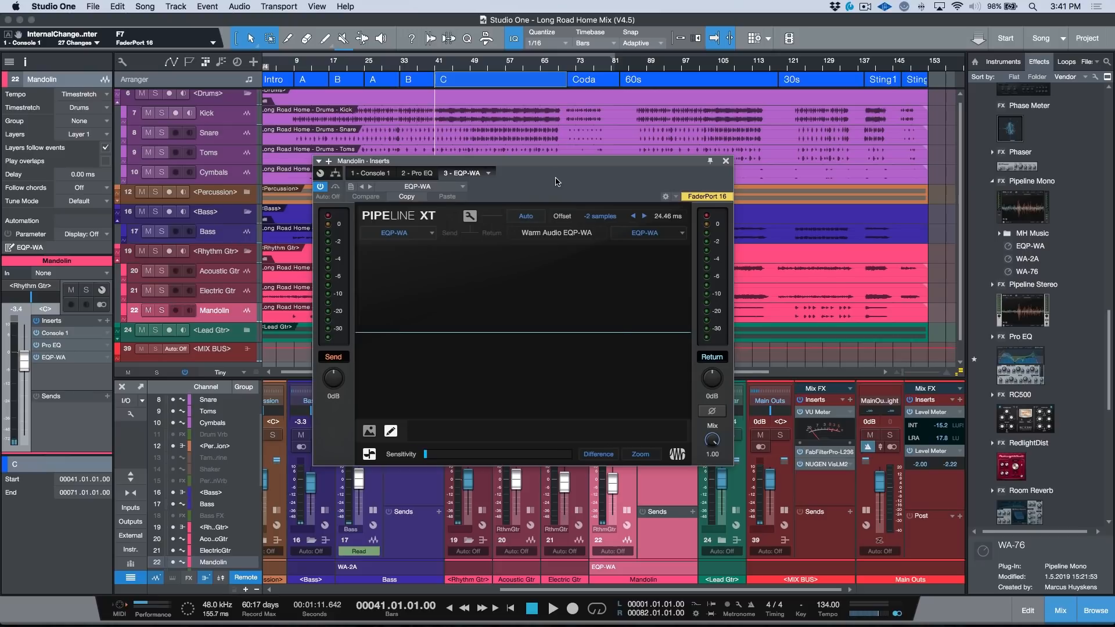
mouse_move(555, 211)
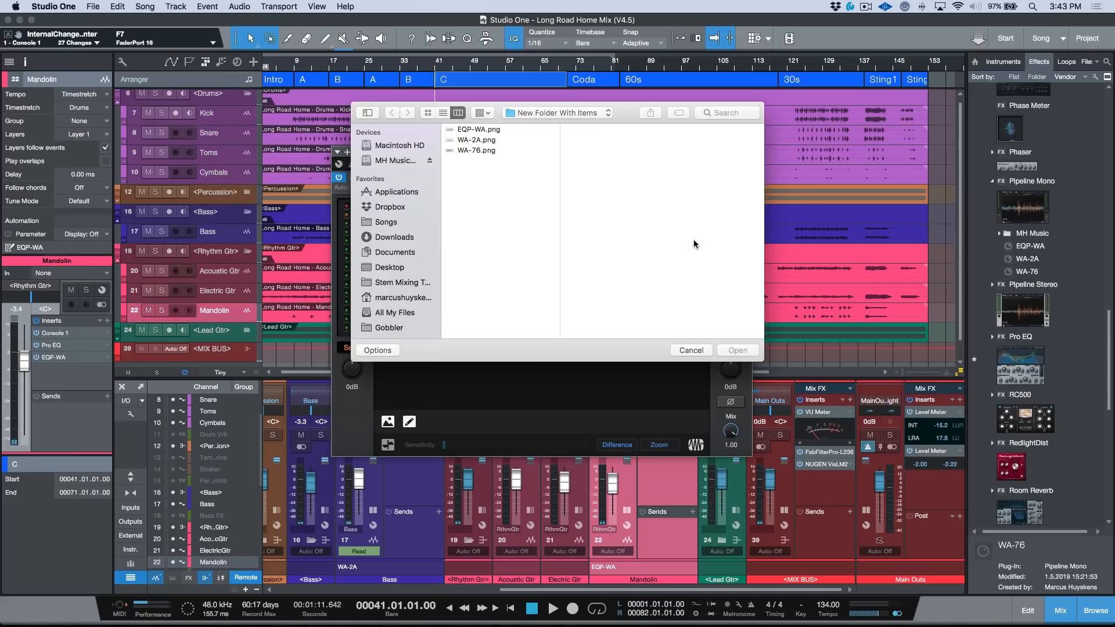
mouse_move(511, 139)
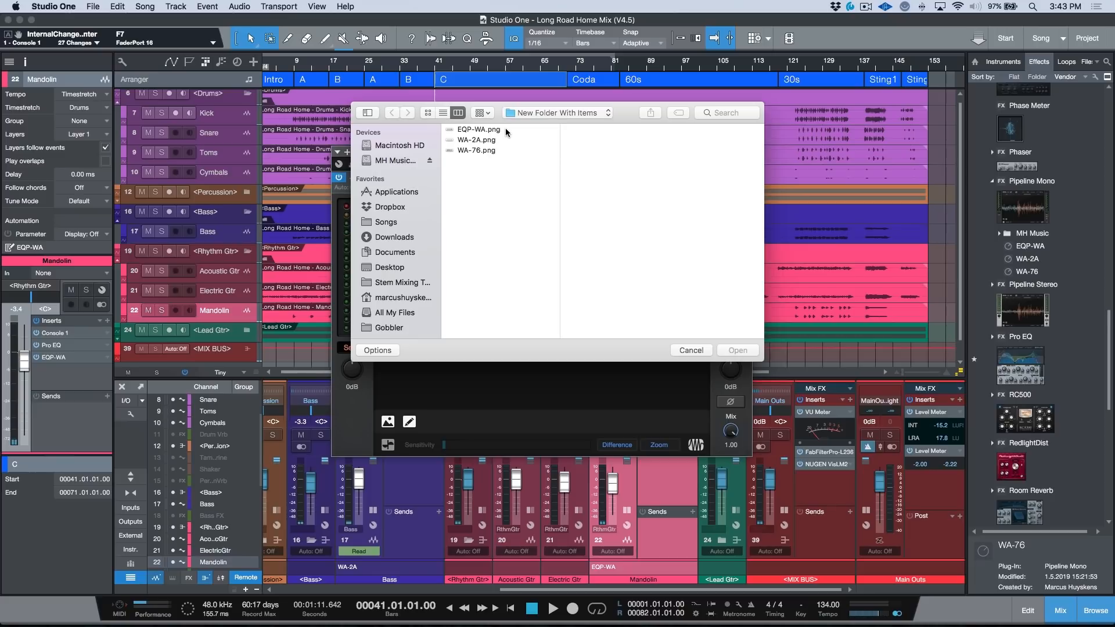
Load EQP-WA.png into the Mandolin's Pipeline XT and open the Bass WA-2A insert.
click(478, 130)
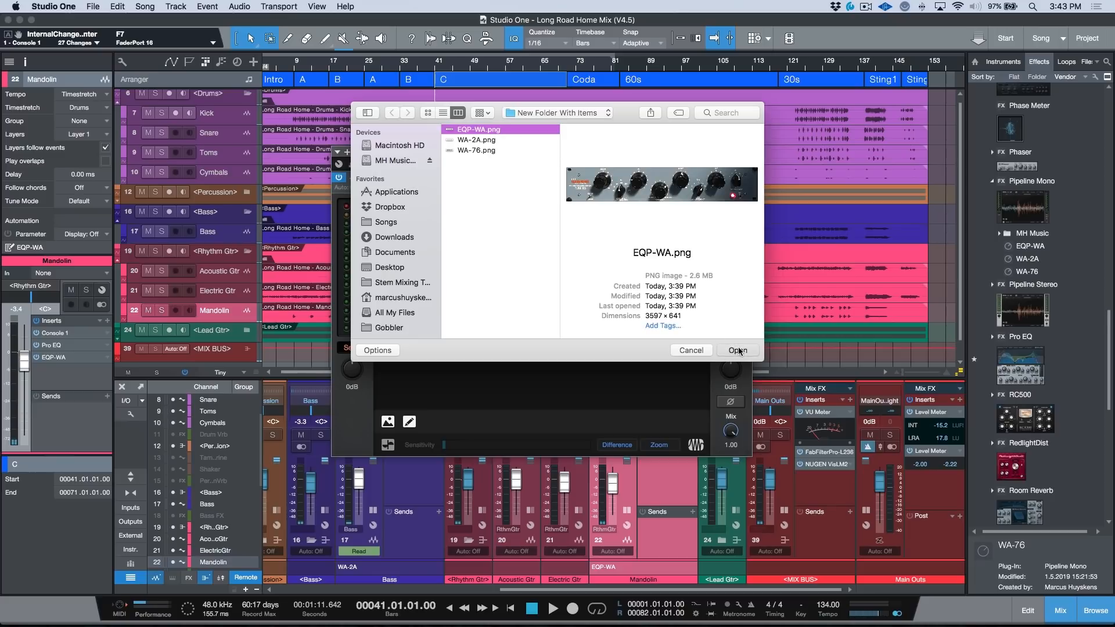
click(737, 350)
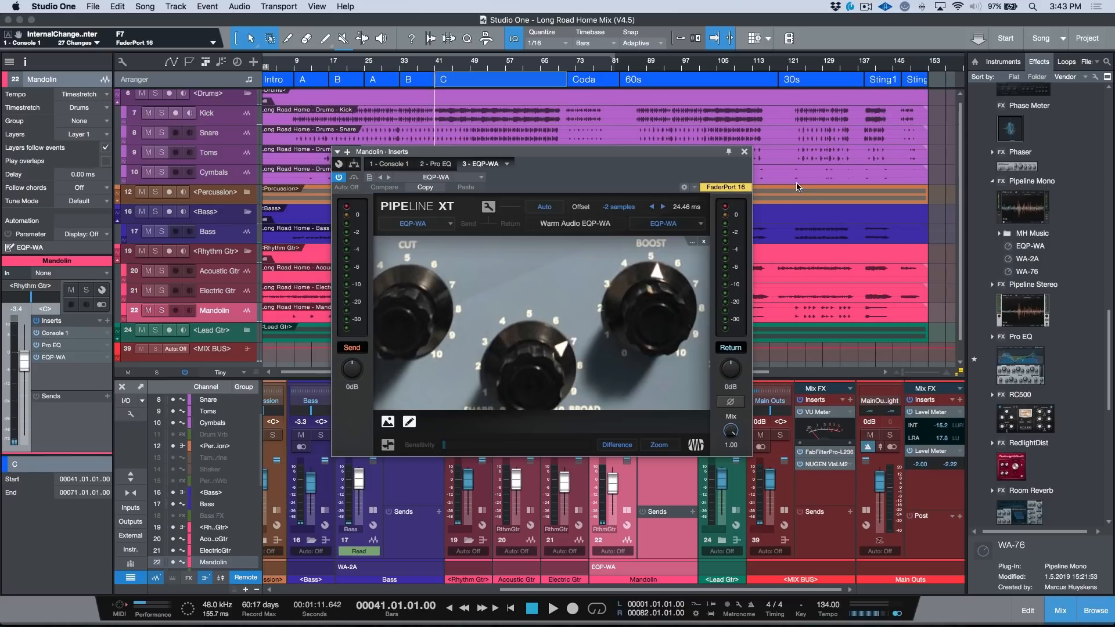
click(744, 151)
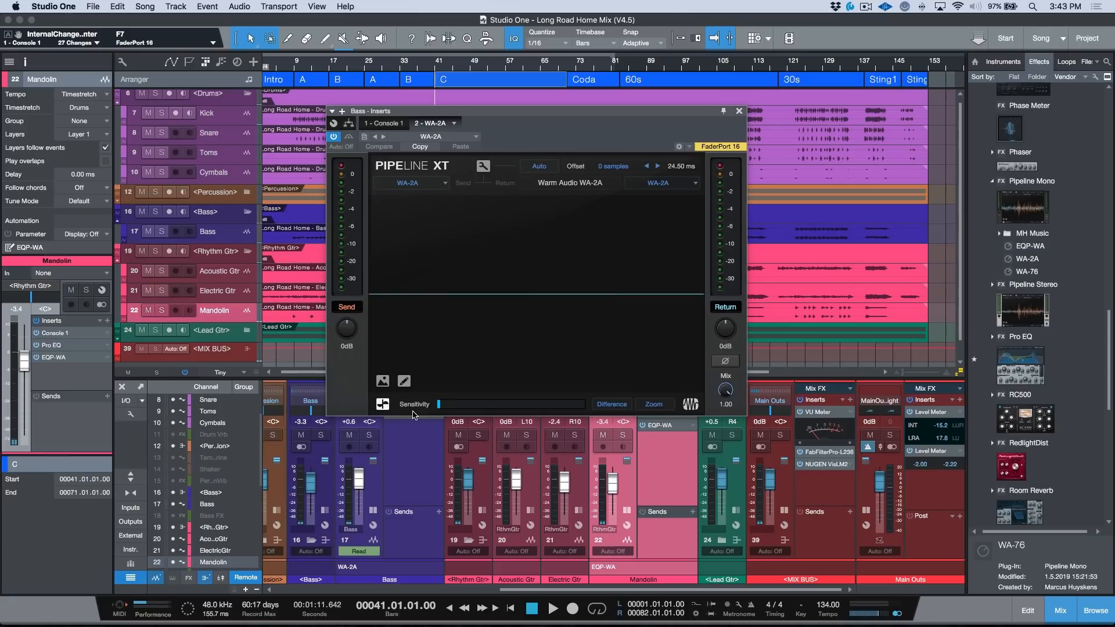
mouse_move(380, 384)
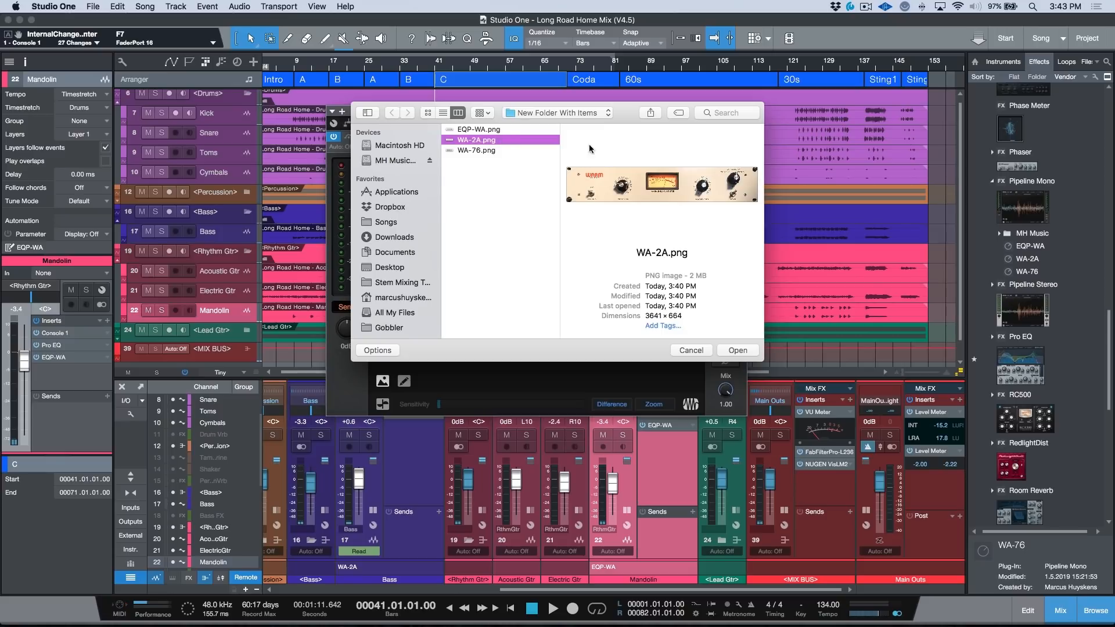
Load WA-2A.png into the Bass Pipeline XT, scaling the image down.
click(736, 350)
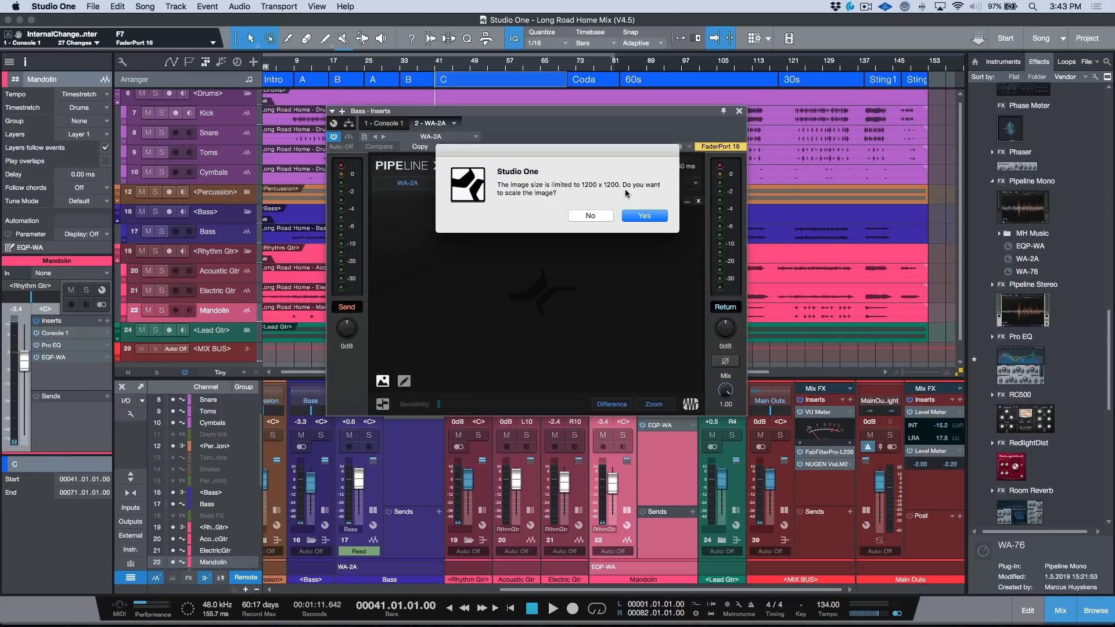
click(642, 215)
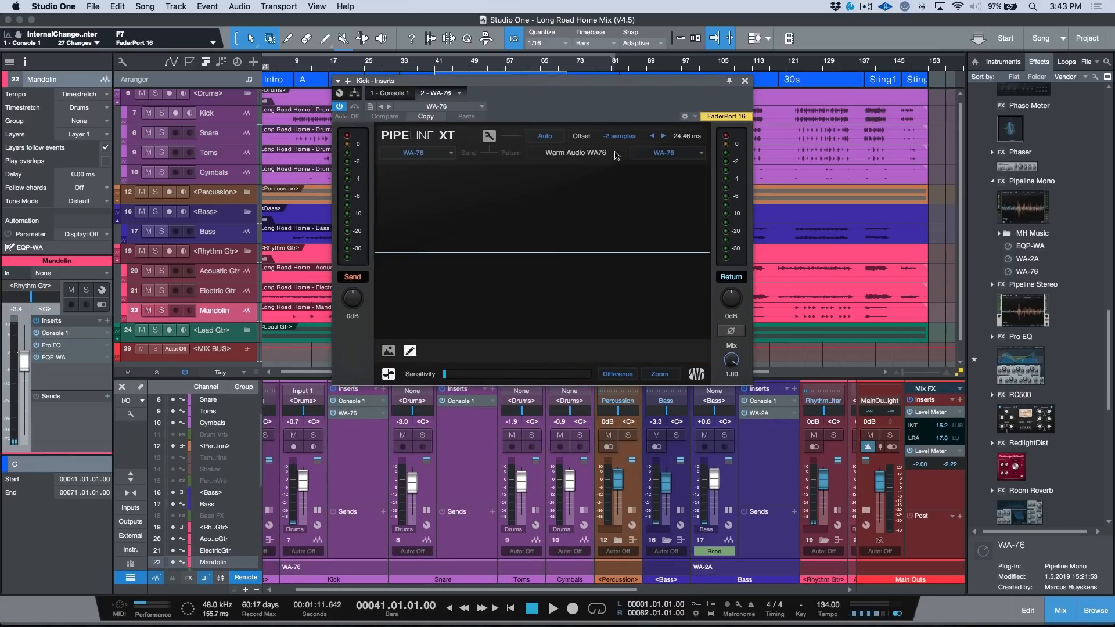
Load WA-76.png into the Kick's Pipeline XT, dismiss the preview, and close the window.
click(388, 350)
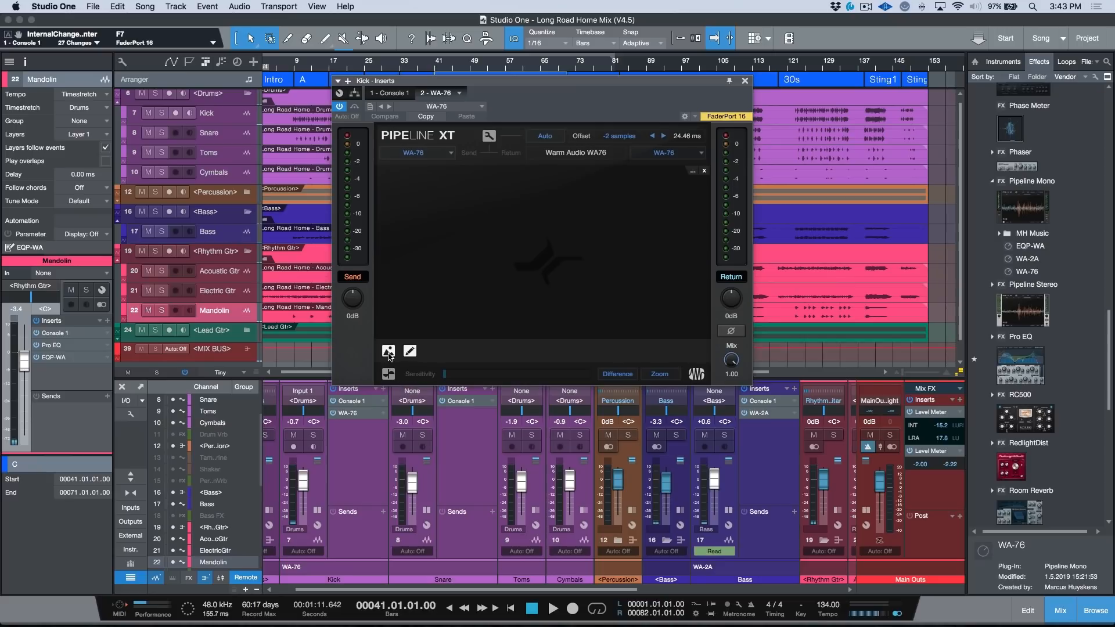
click(389, 352)
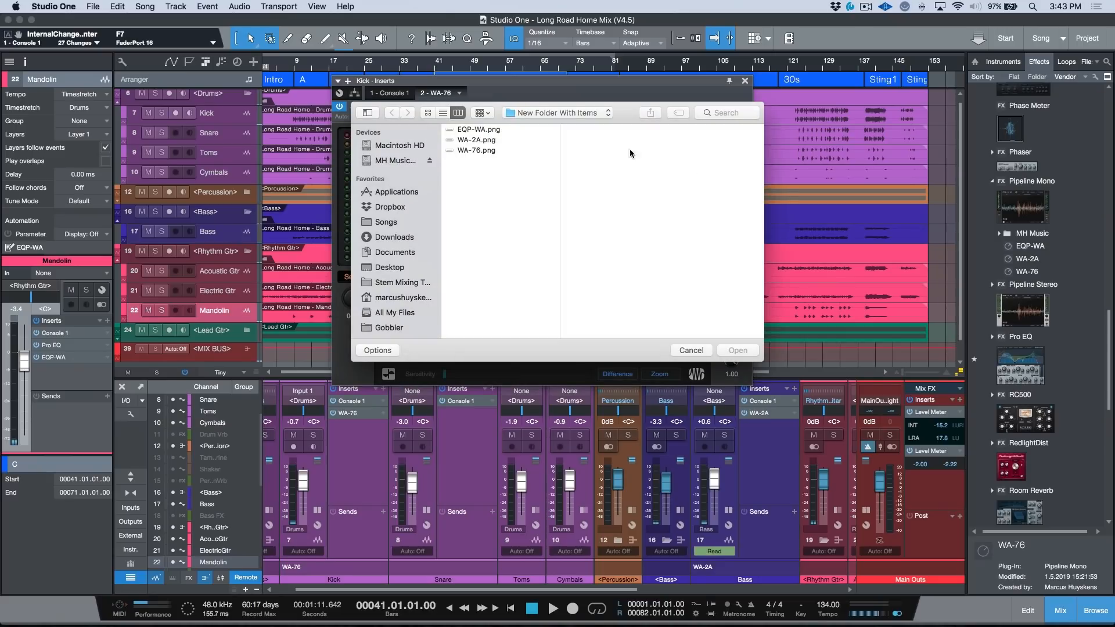
click(475, 150)
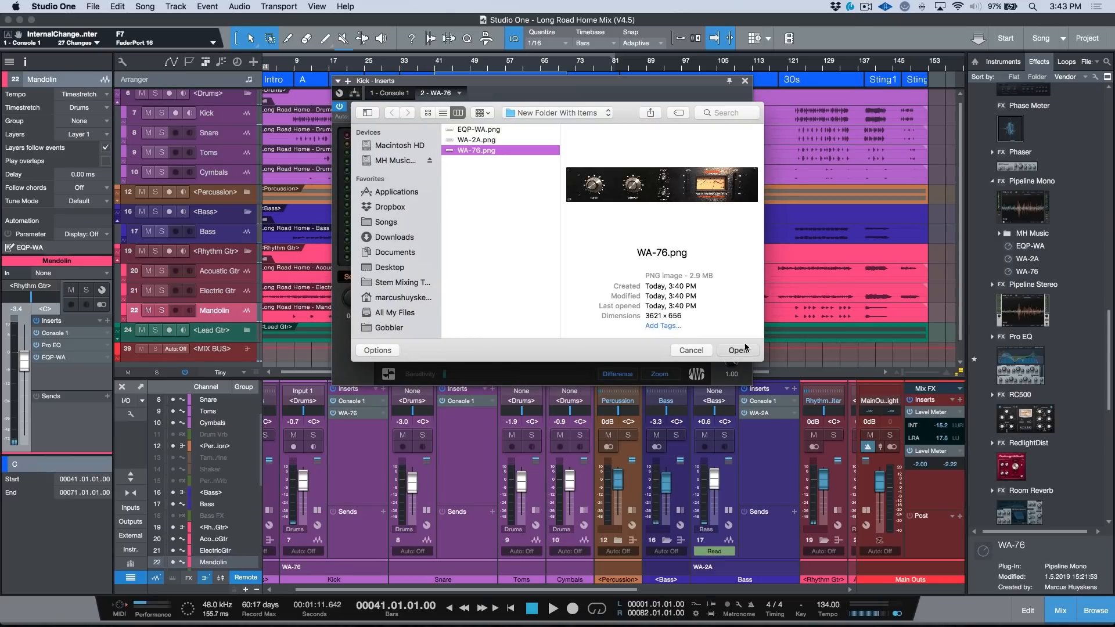
click(737, 349)
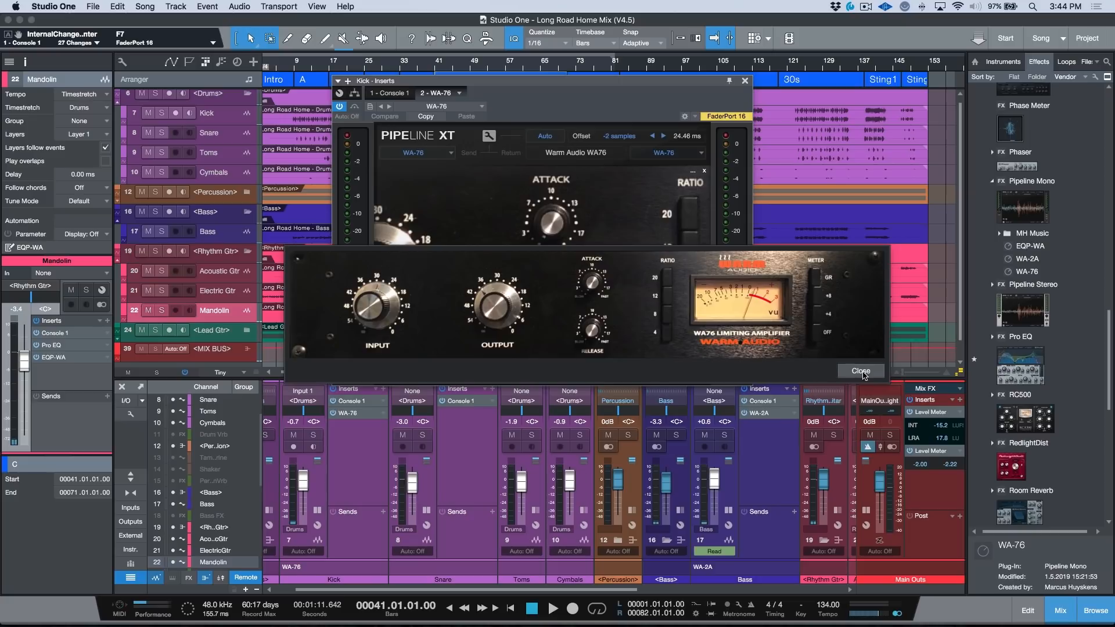
click(859, 371)
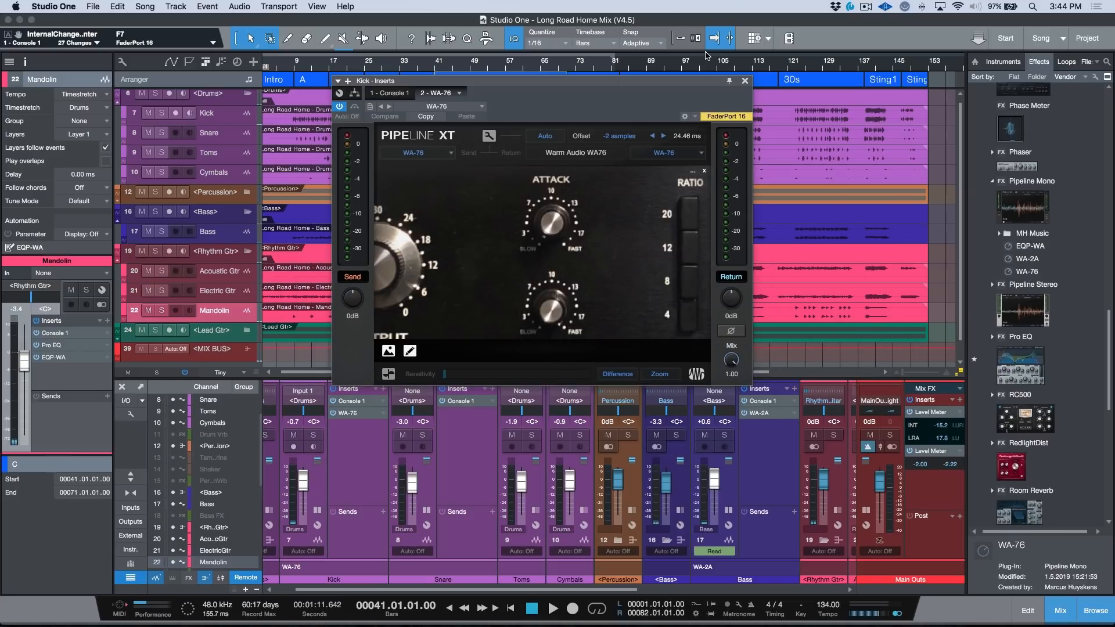
click(744, 80)
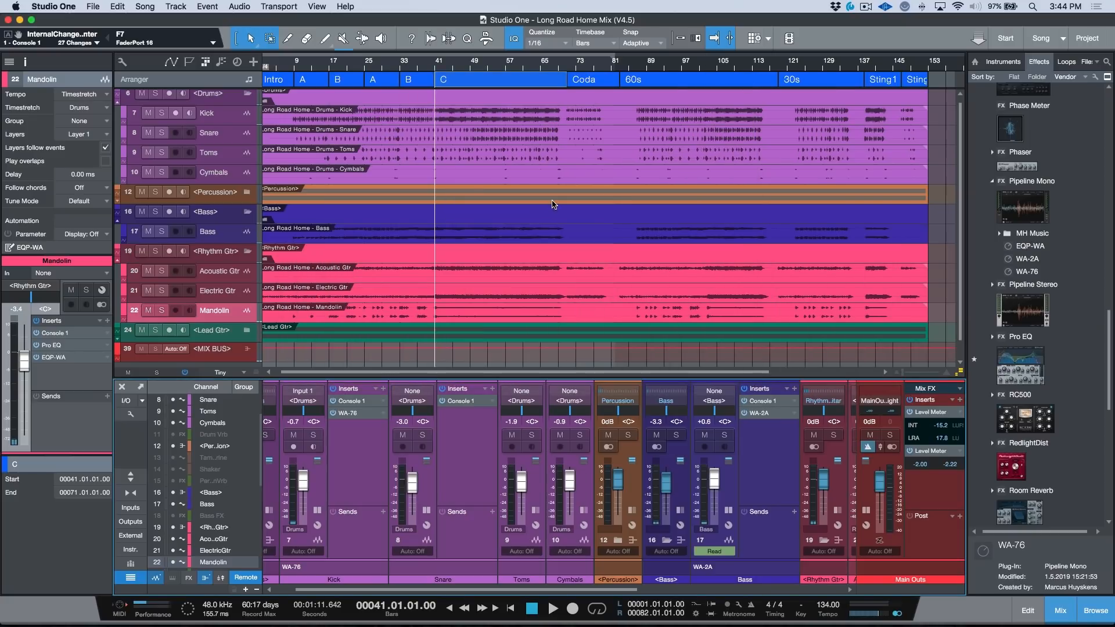